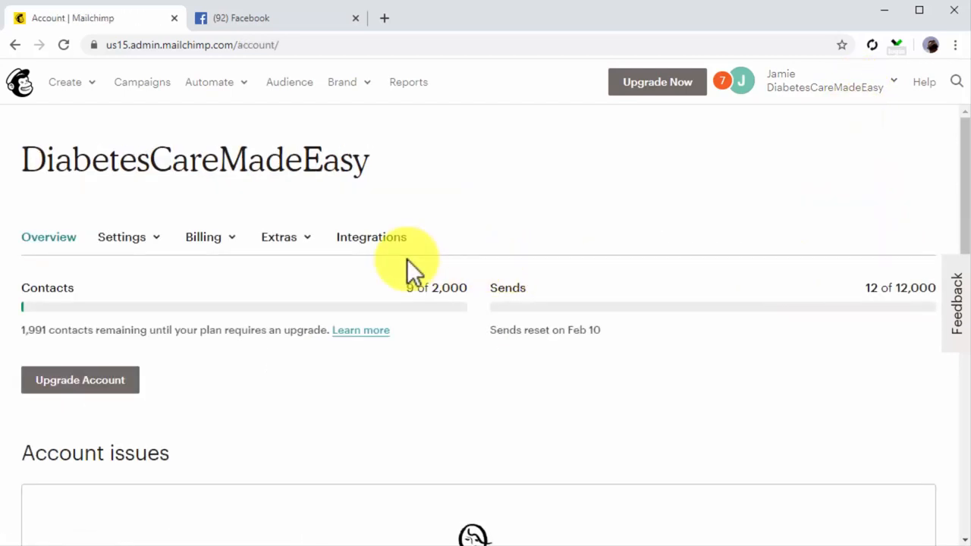
pyautogui.click(371, 237)
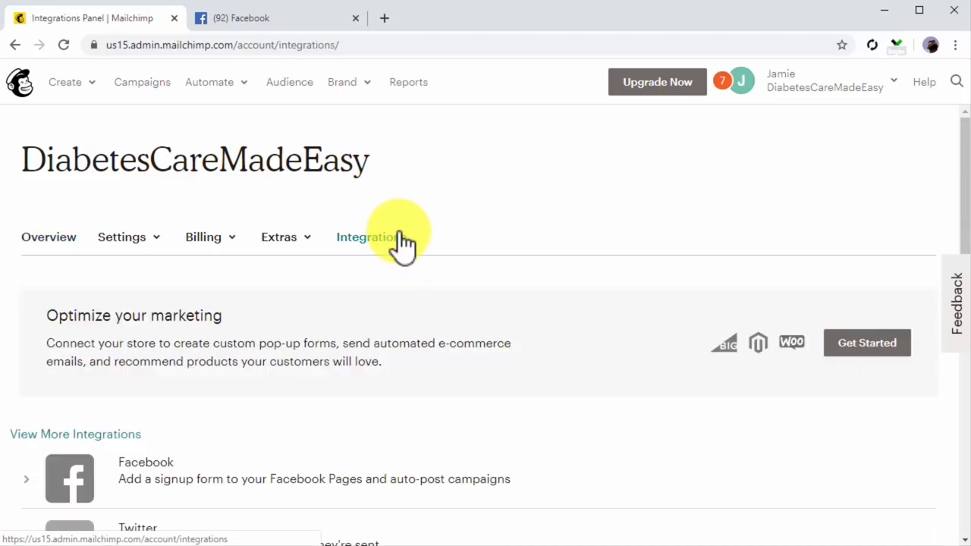
pyautogui.scroll(-3)
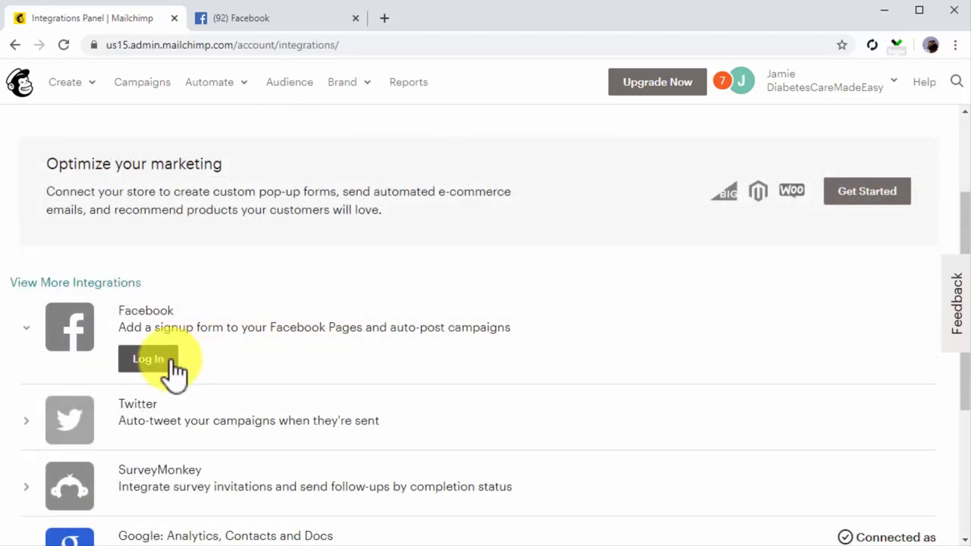
pyautogui.click(148, 359)
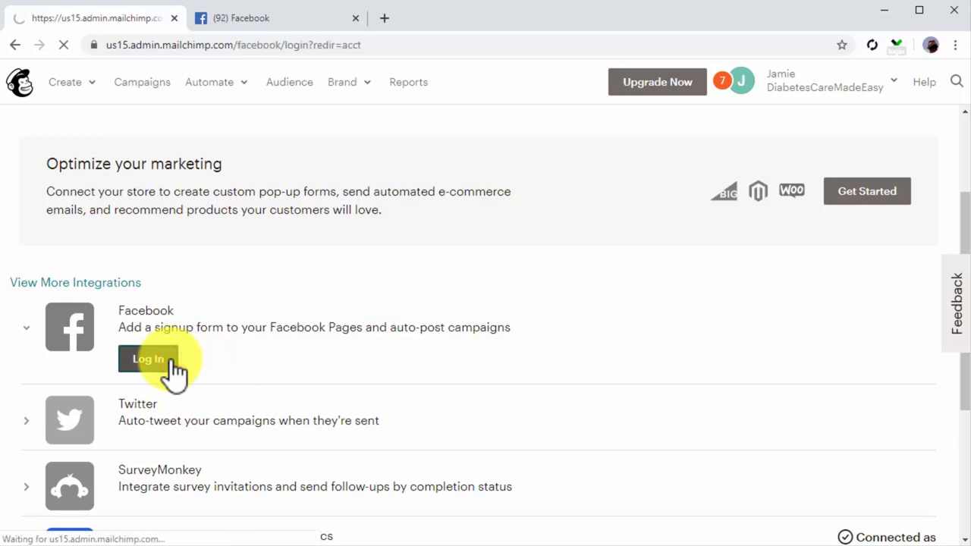
# - Continue as the current Facebook account and grant Mailchimp the requested page permissions
pyautogui.click(148, 359)
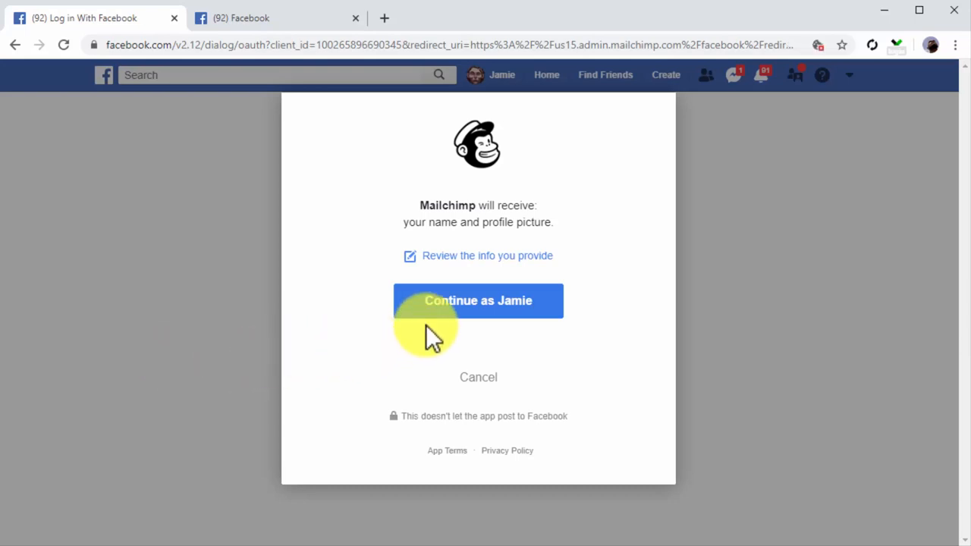
pyautogui.click(477, 300)
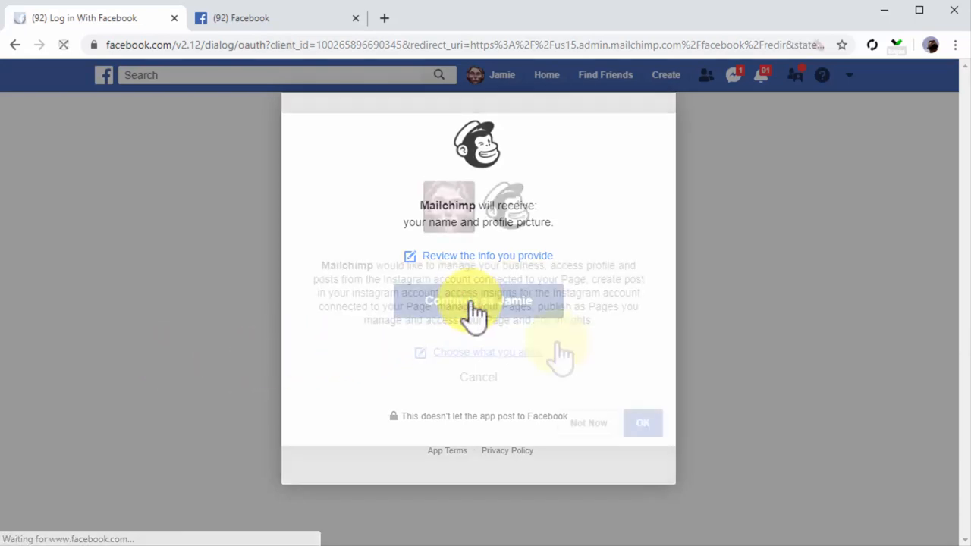
pyautogui.click(642, 423)
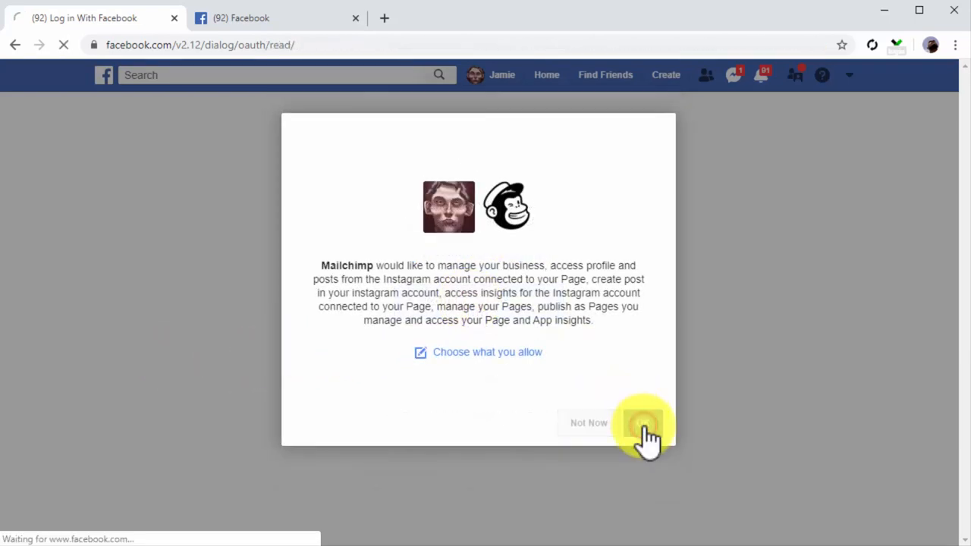
pyautogui.click(645, 422)
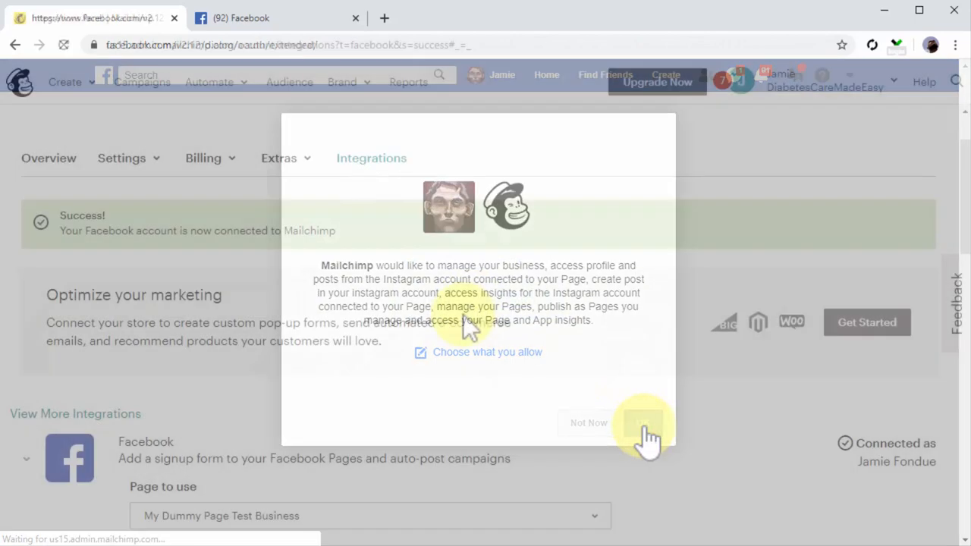
pyautogui.click(645, 422)
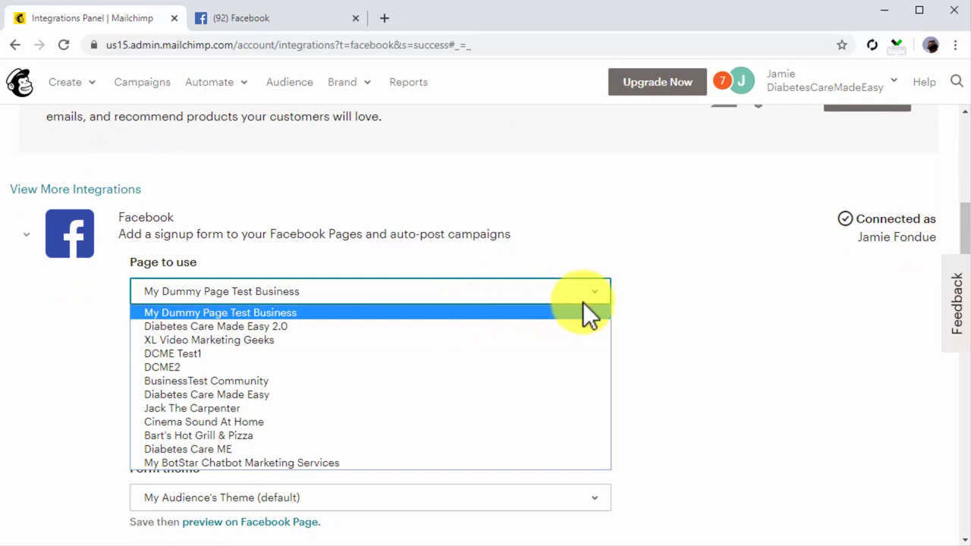
# - Use the Diabetes Care Made Easy 2.0 page with the Subscribers audience and enable the signup form tab
pyautogui.click(215, 326)
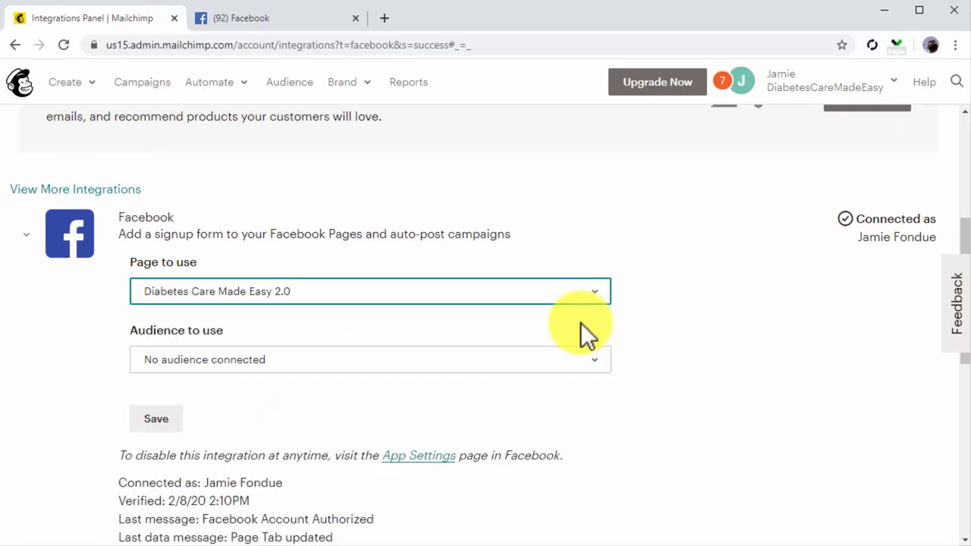
pyautogui.click(369, 358)
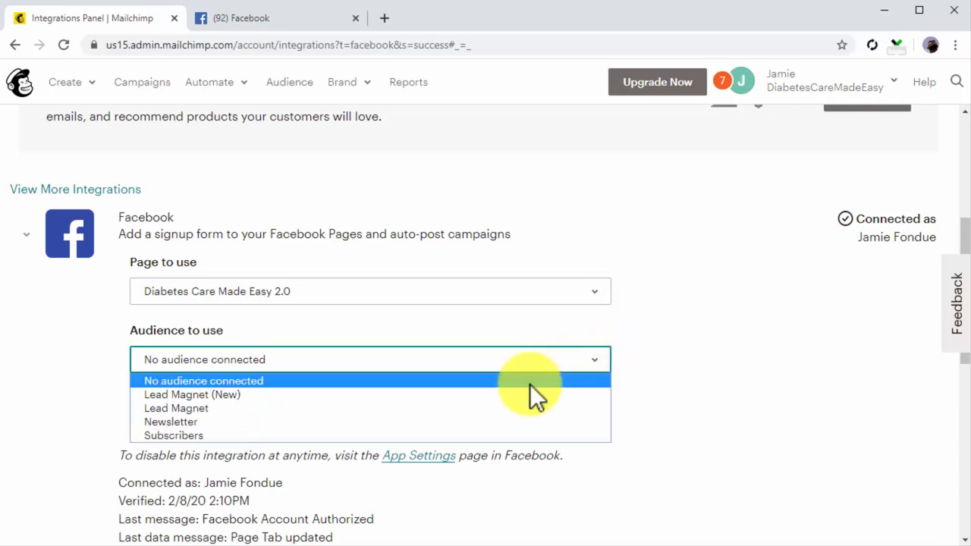
pyautogui.click(173, 435)
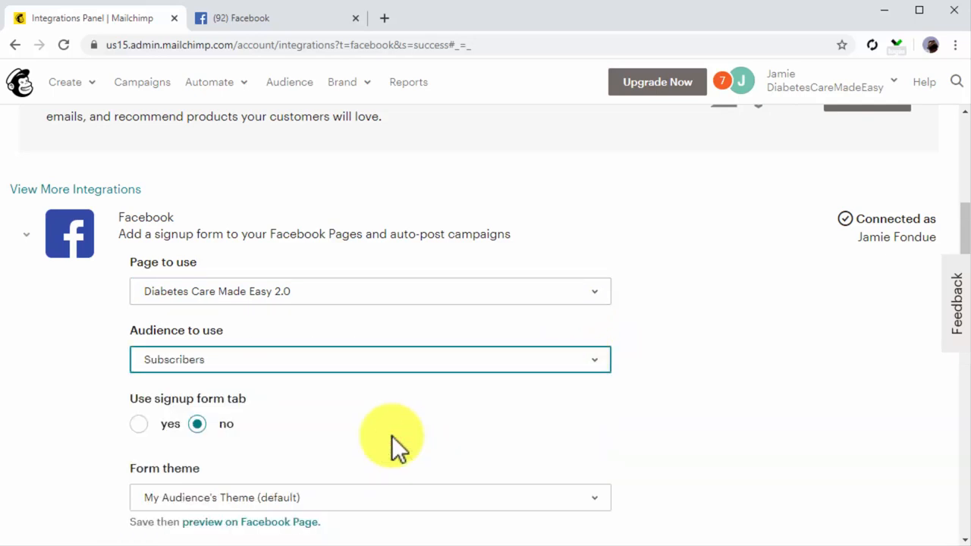
pyautogui.moveTo(368, 443)
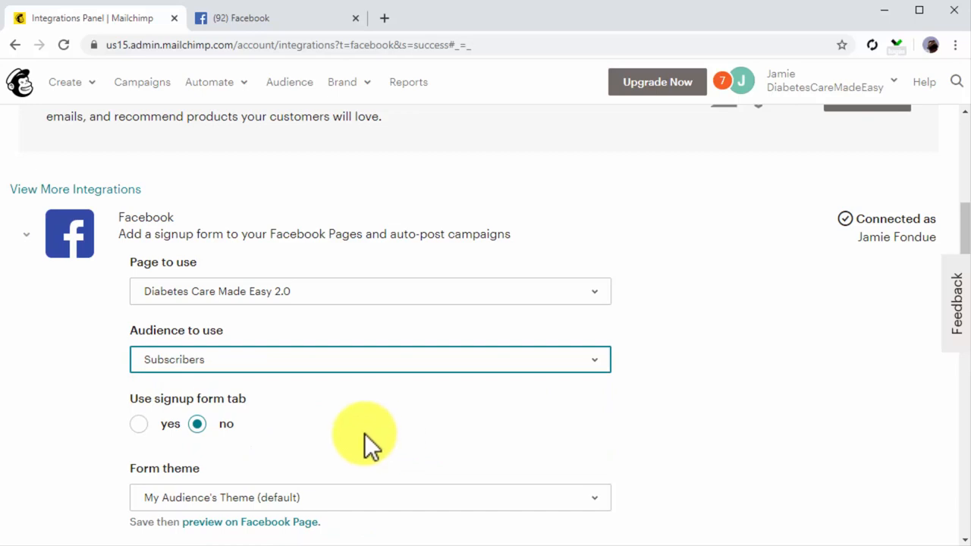
pyautogui.click(139, 423)
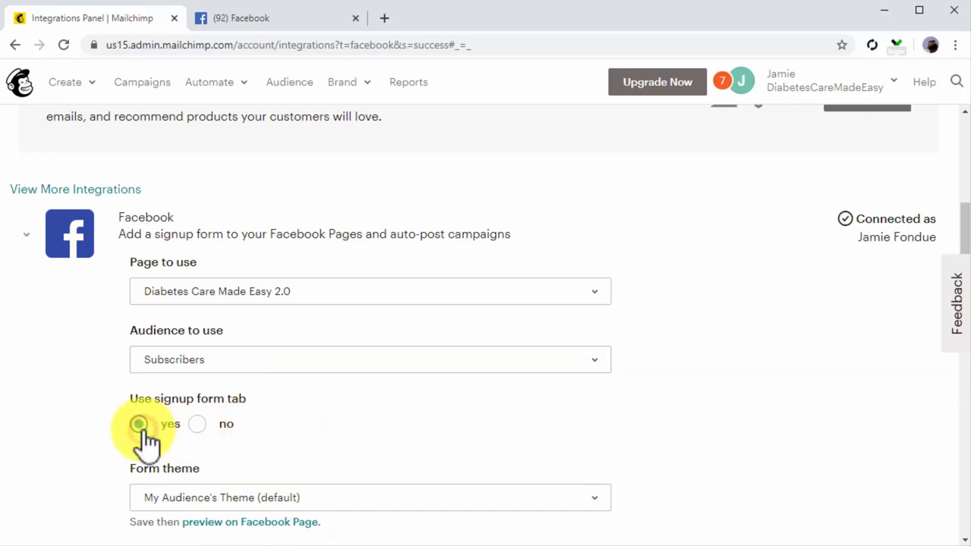
pyautogui.scroll(-3)
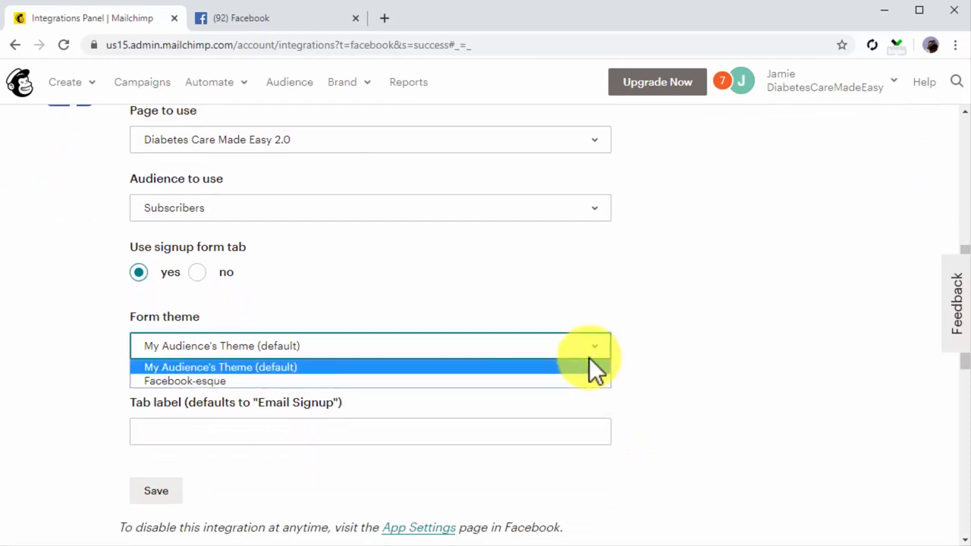
# - Set the form theme to Facebook-esque and the tab label to 'Join Our Mailing List!'
pyautogui.click(184, 381)
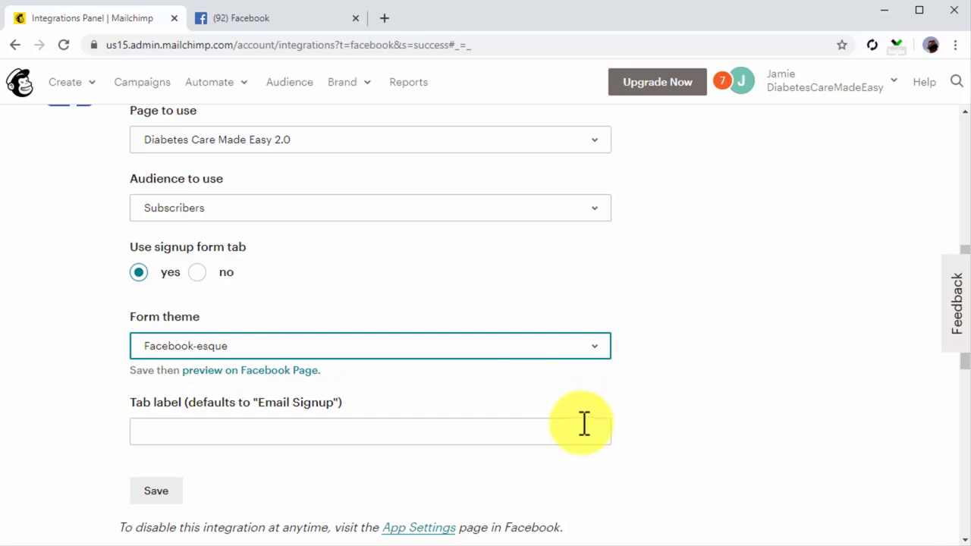
pyautogui.write('Join Our Mailing List!')
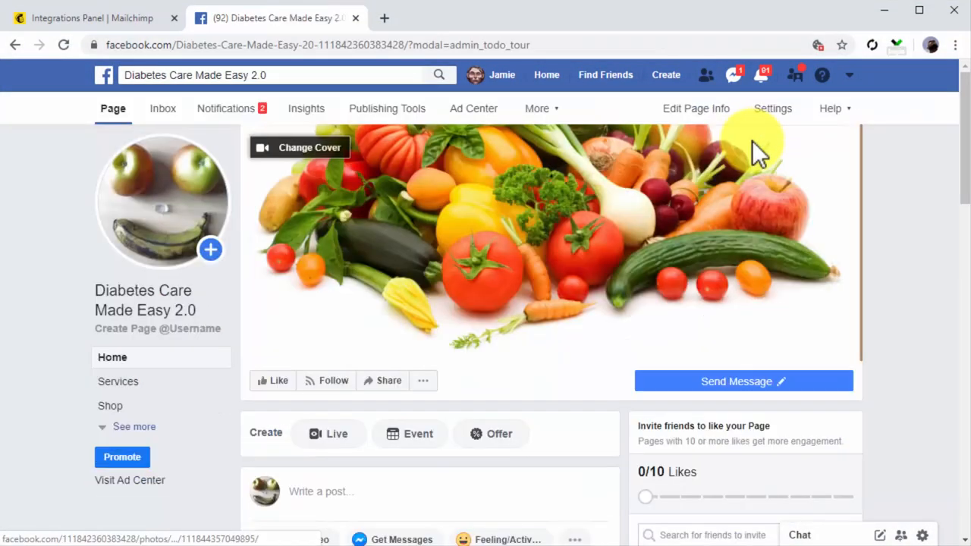
pyautogui.moveTo(321, 333)
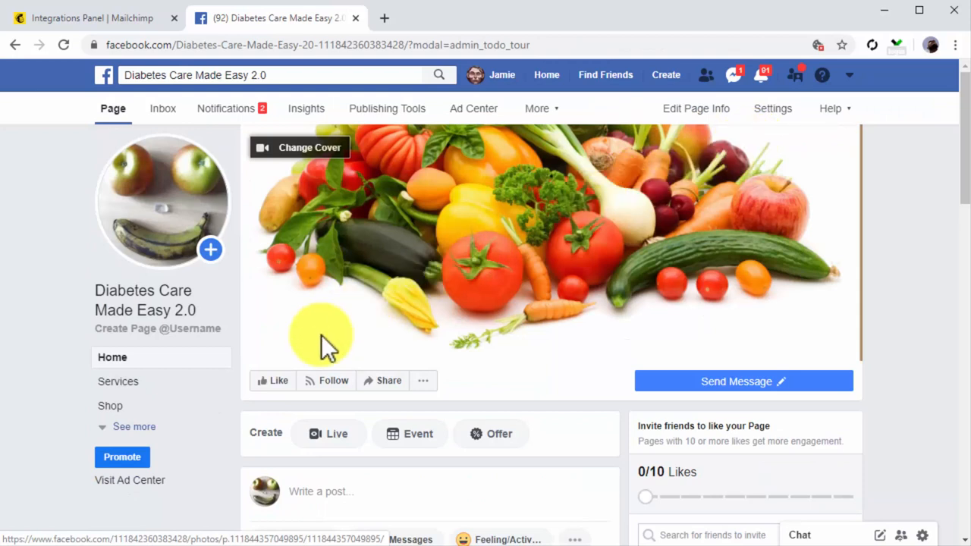
# - Expand the page's left menu and open the 'Join Our Mailing List!' tab
pyautogui.click(133, 426)
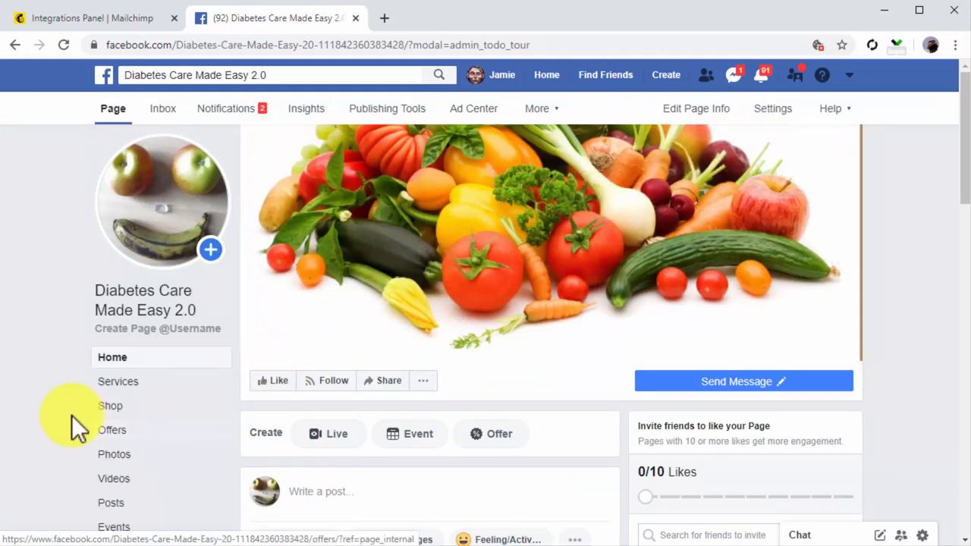
pyautogui.scroll(-3)
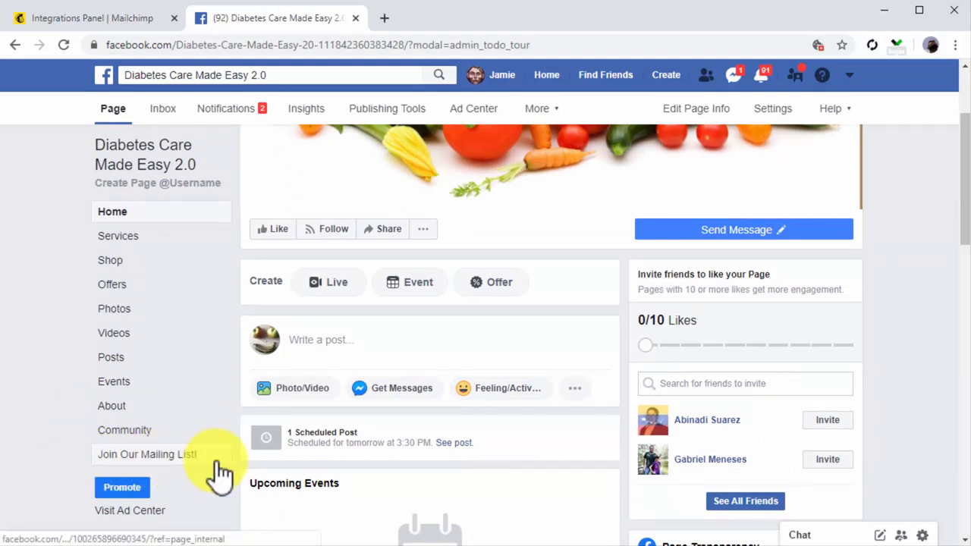
pyautogui.click(146, 454)
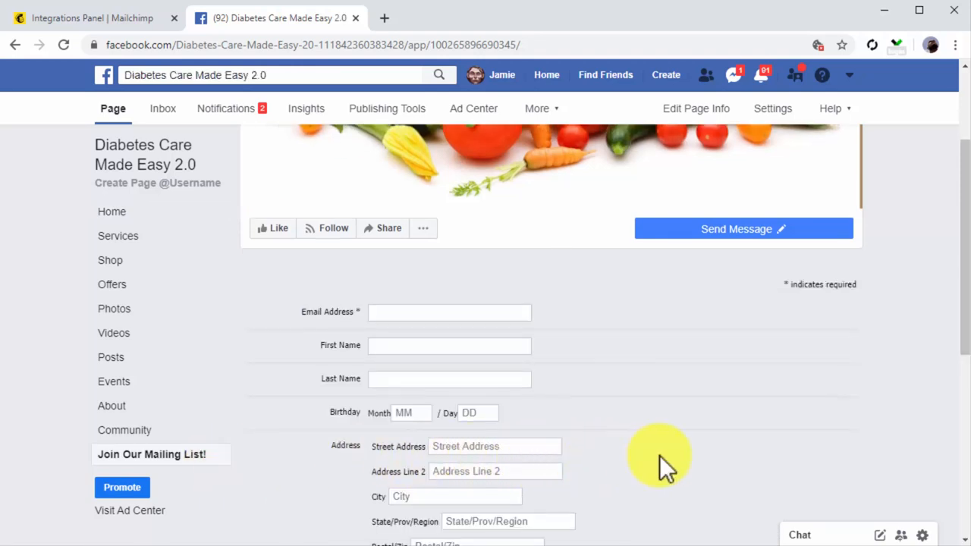
# - Scroll through the signup form down to the Subscribe button and Mailchimp badge
pyautogui.scroll(-3)
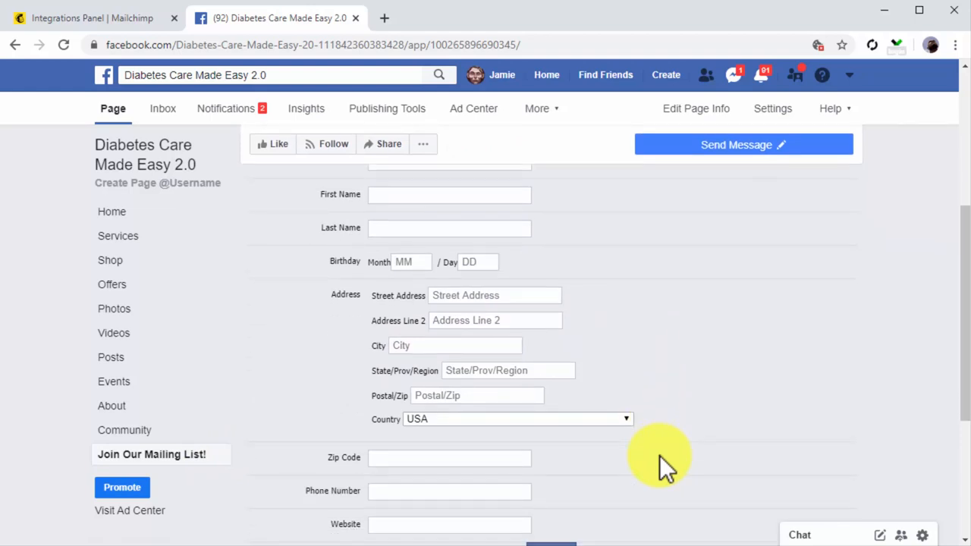
pyautogui.scroll(-3)
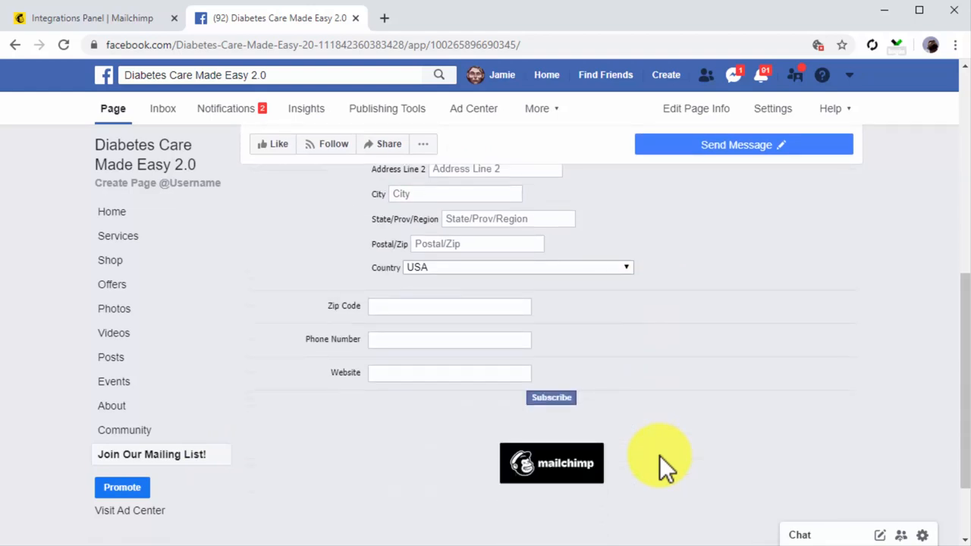